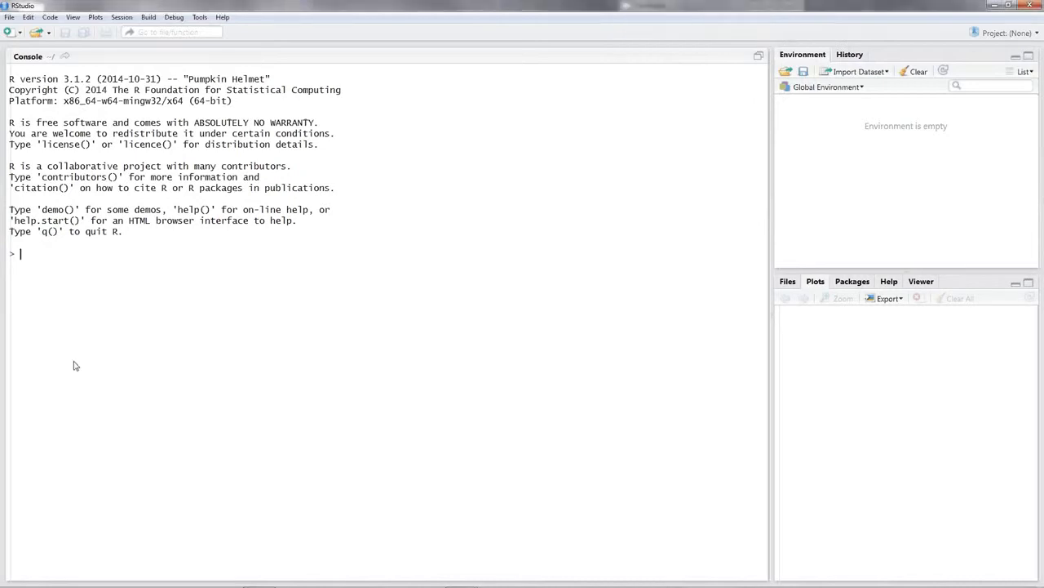
# Read districts.csv (dec=",") into a districts data frame and view its table
pyautogui.write('districts <- read.csv("C:/Users/Joshua/Desktop/districts.csv", dec=",")')
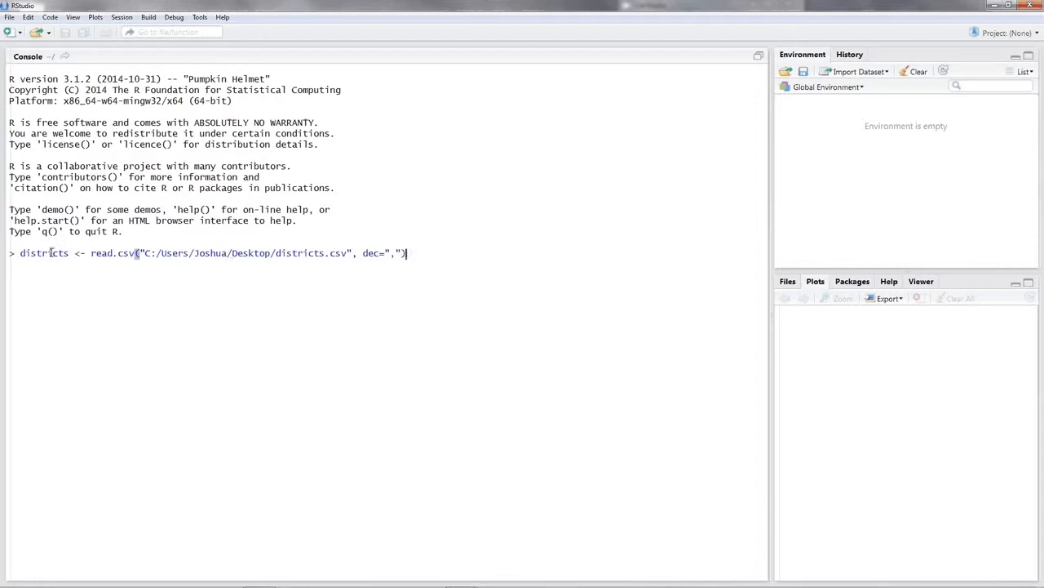
pyautogui.moveTo(138, 374)
pyautogui.write('Vi')
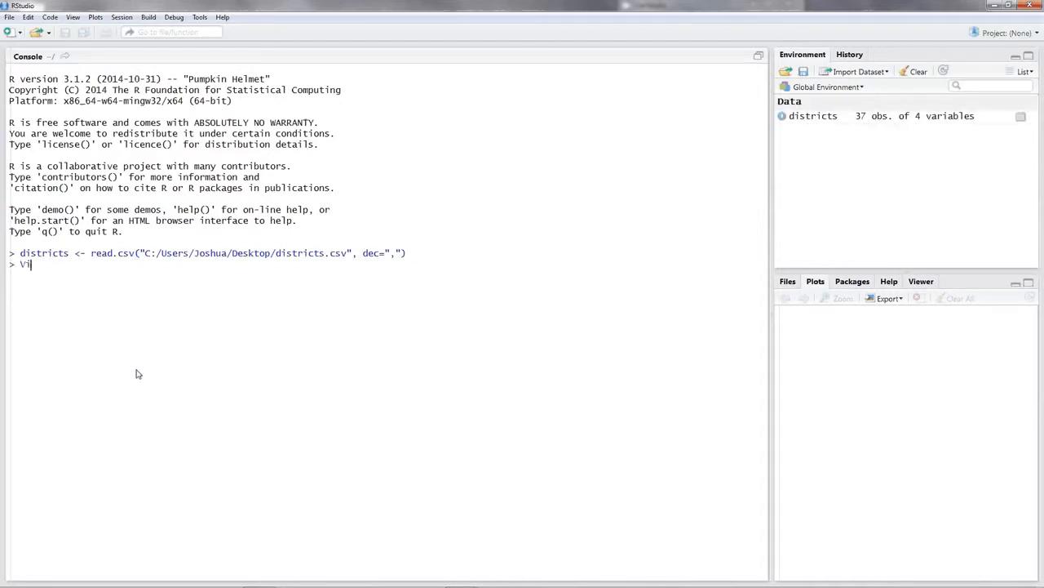
pyautogui.write('ew(districts')
pyautogui.write('attach(')
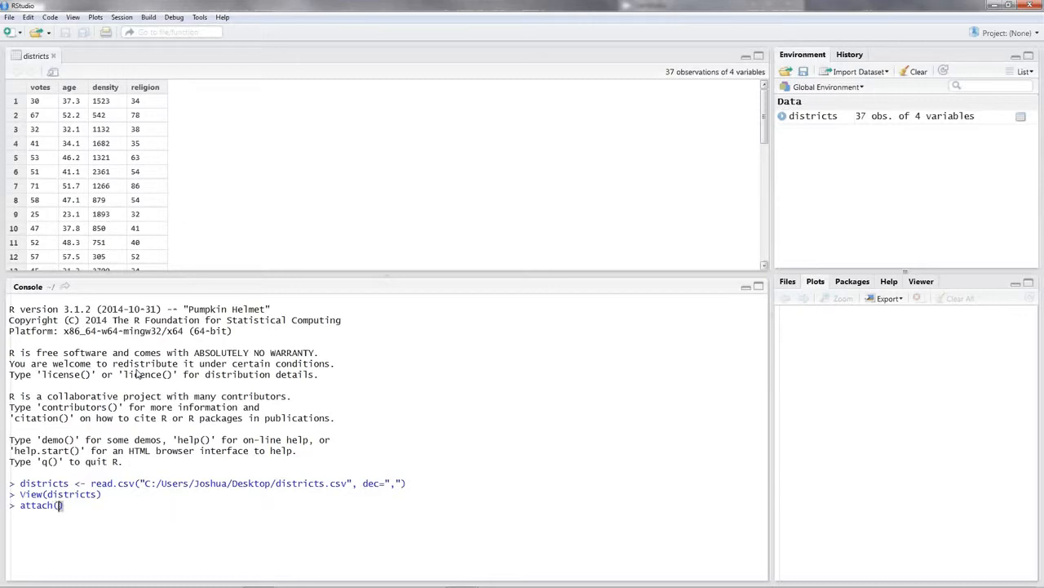
# Run attach(districts) so votes, age, density and religion are usable by name
pyautogui.write('distric')
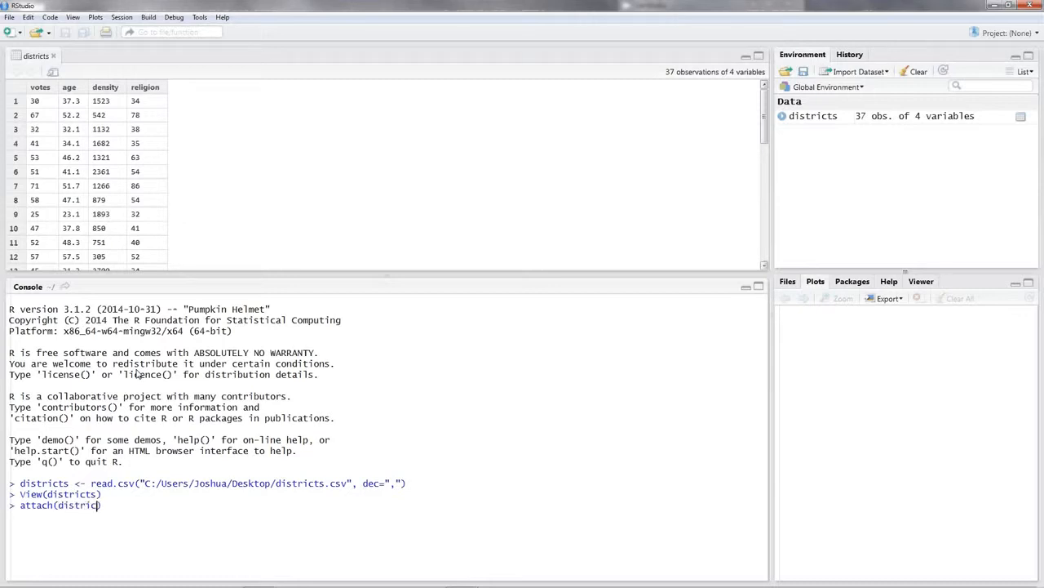
pyautogui.write('ts')
pyautogui.press('Return')
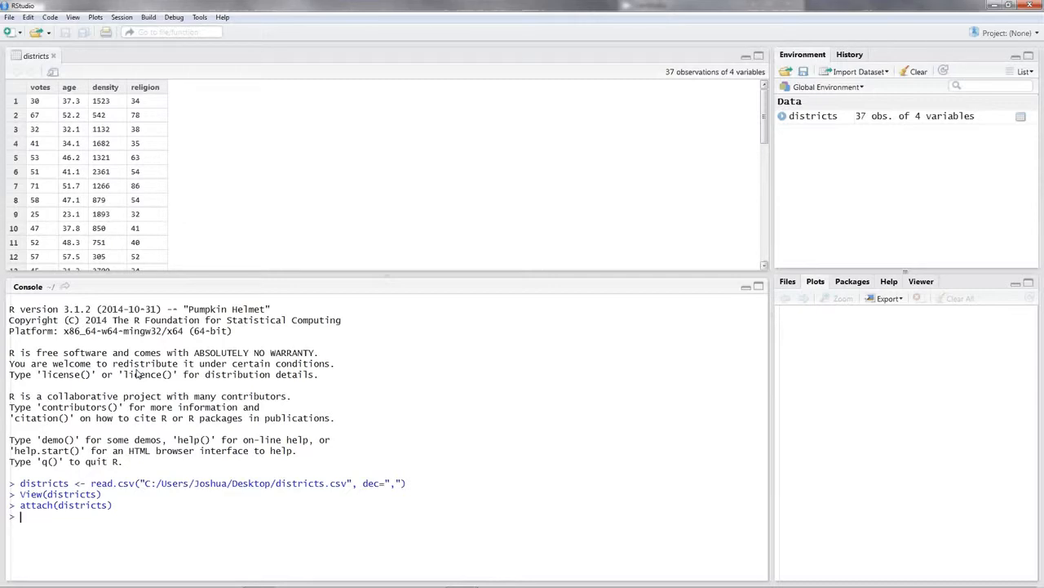
# Enter model1 <- lm(votes~age+density+religion) to fit the full regression
pyautogui.write('m')
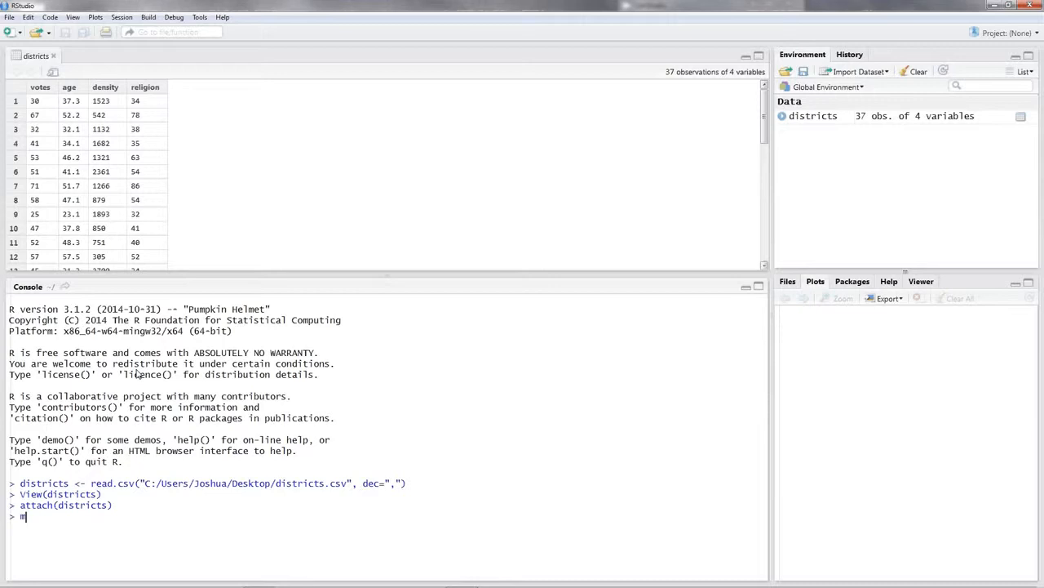
pyautogui.write('odel1 <-')
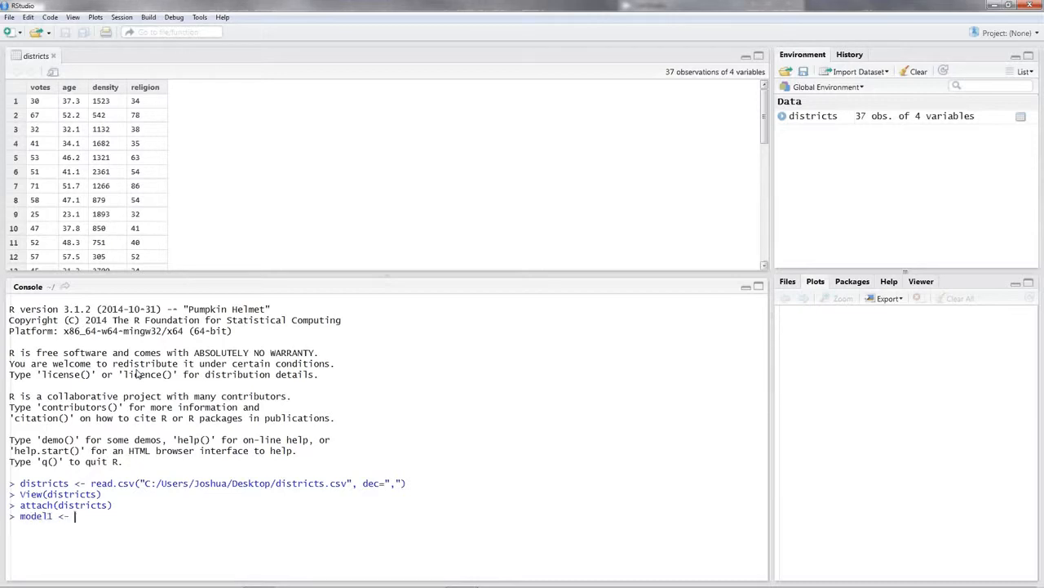
pyautogui.write('lm()')
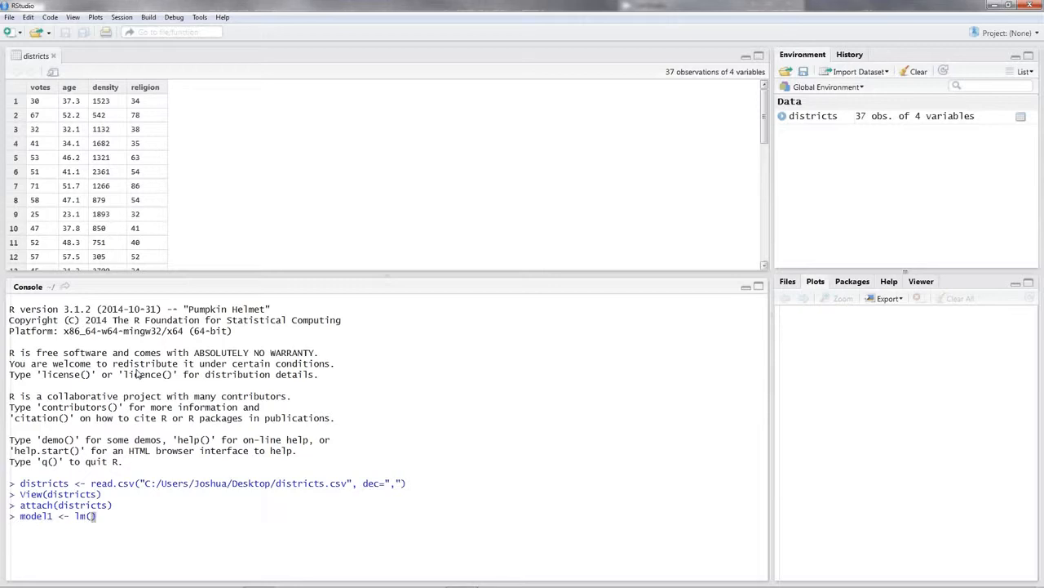
pyautogui.write('votes')
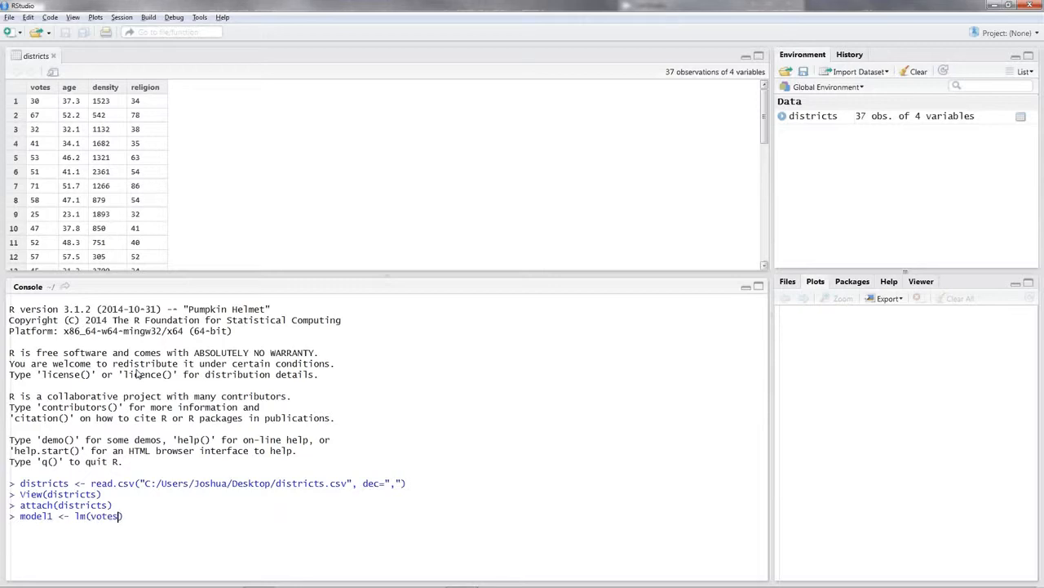
pyautogui.write('~')
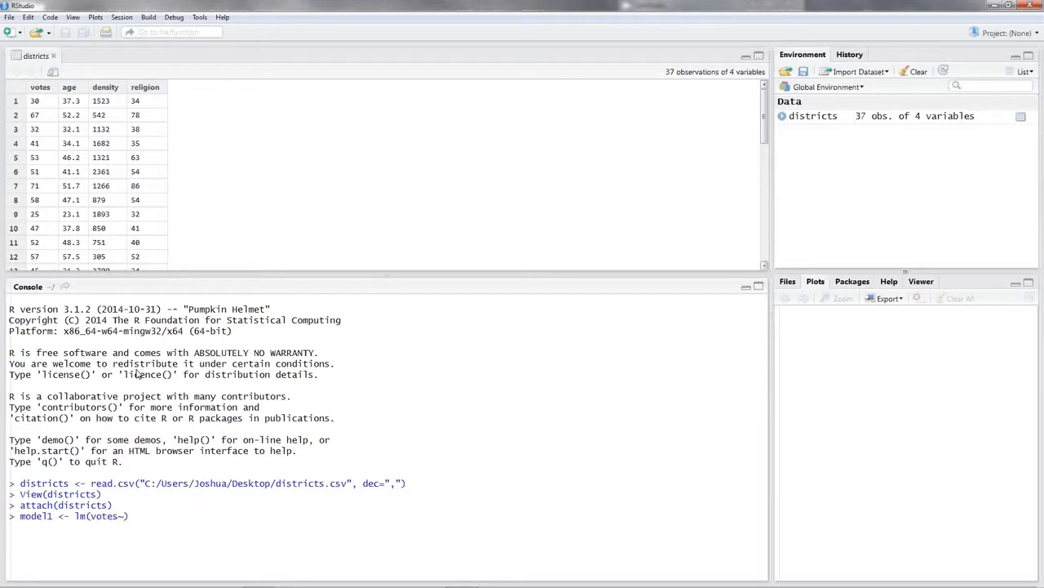
pyautogui.write('~')
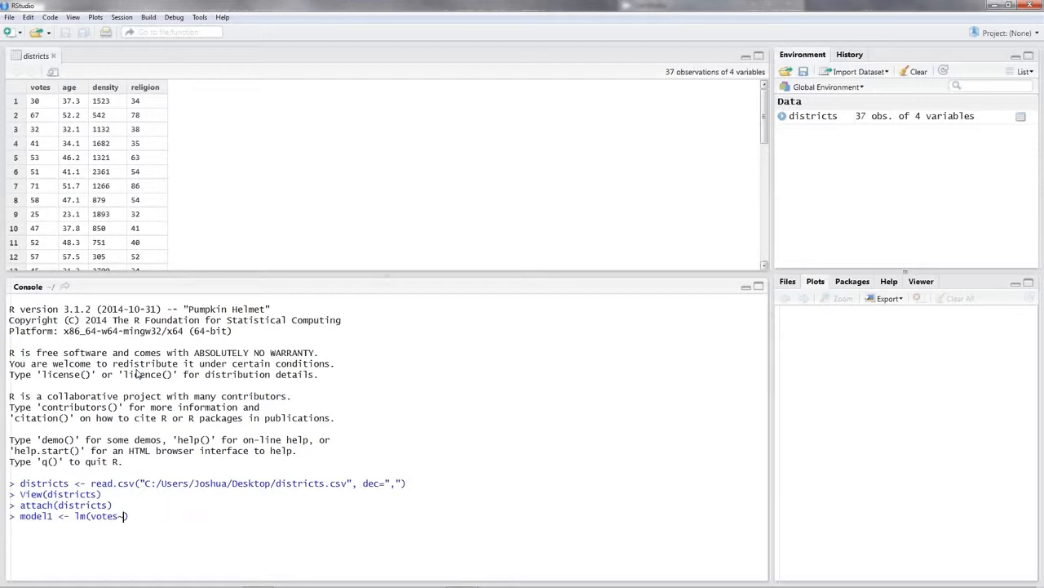
pyautogui.write('age')
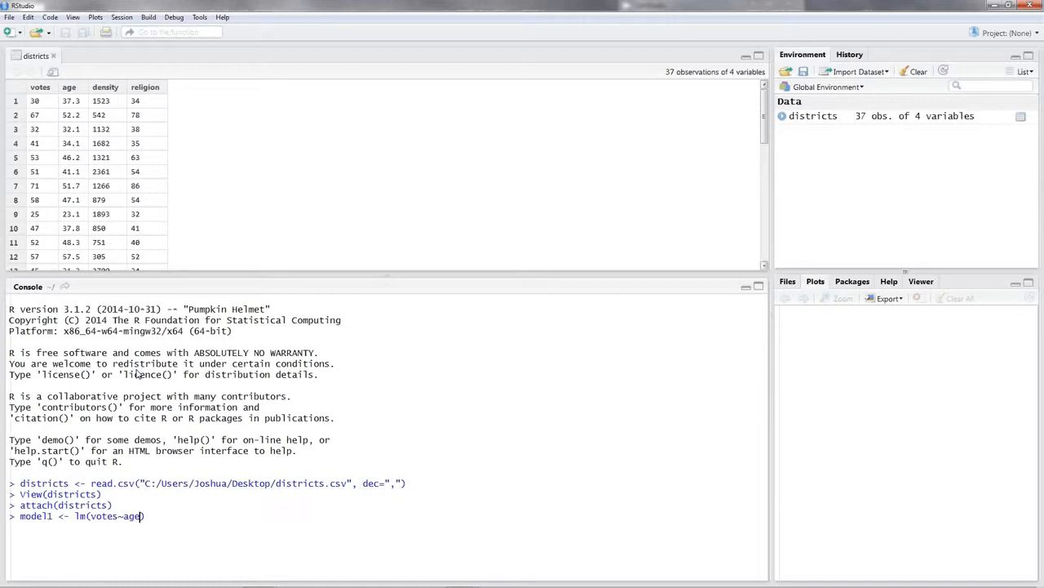
pyautogui.write('+')
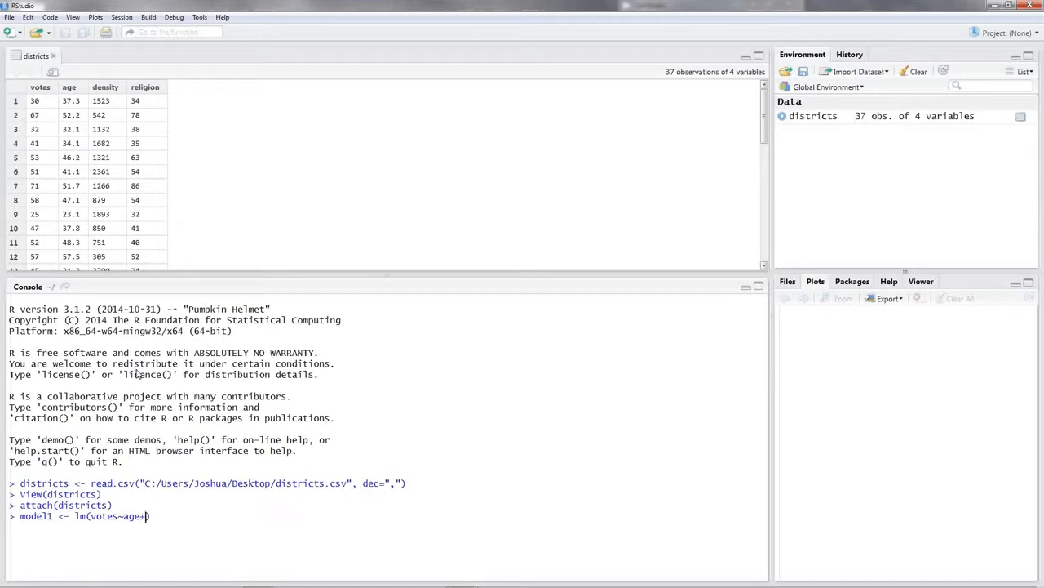
pyautogui.write('density')
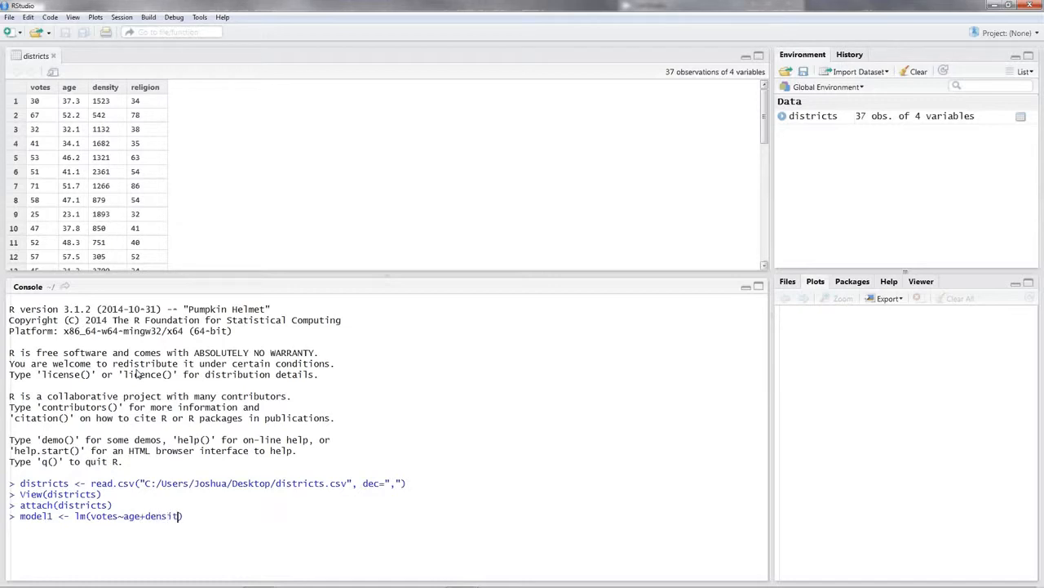
pyautogui.write('+')
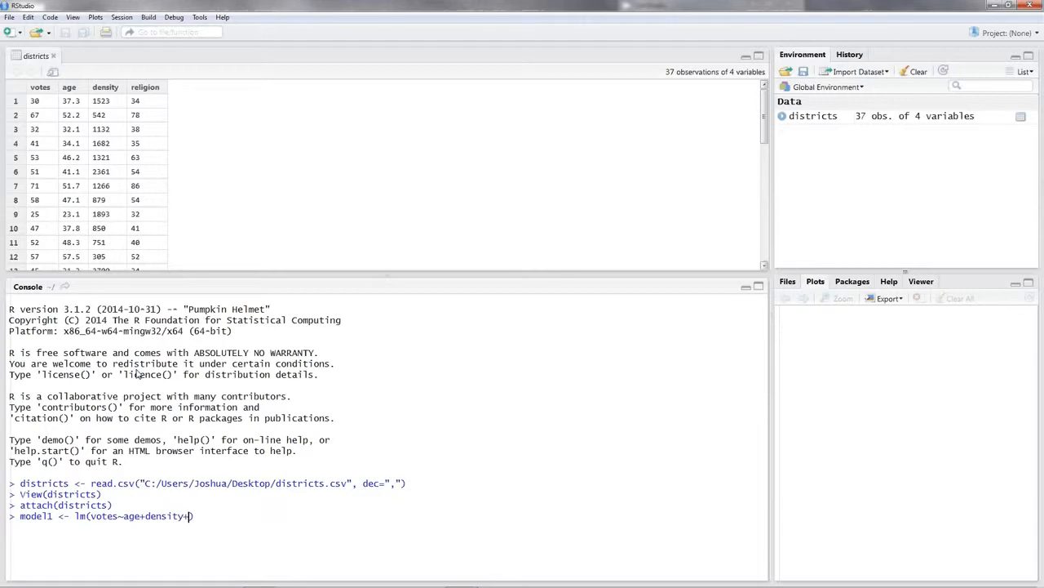
pyautogui.write('religio')
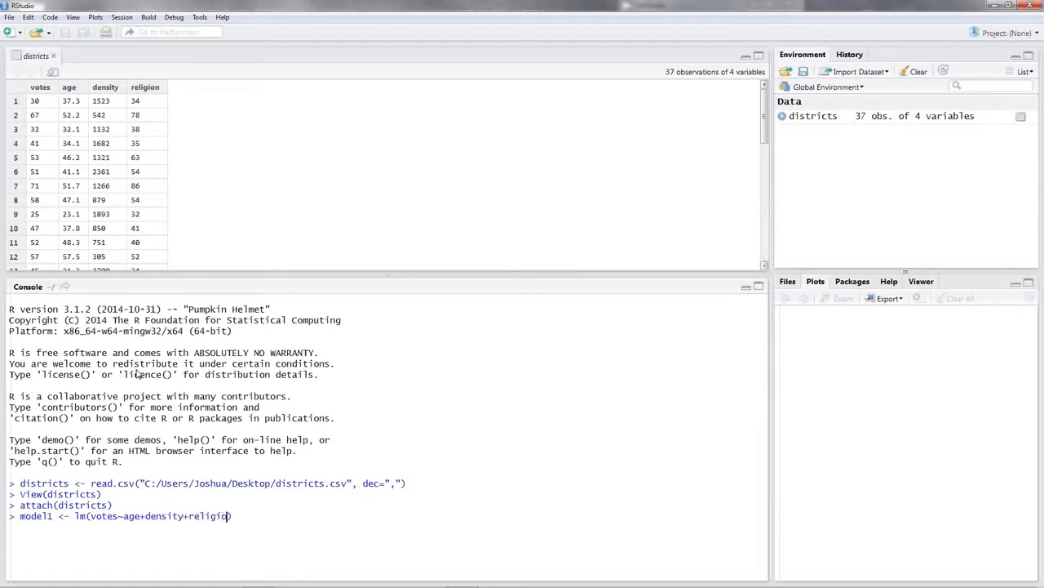
pyautogui.write('n')
pyautogui.write('summ')
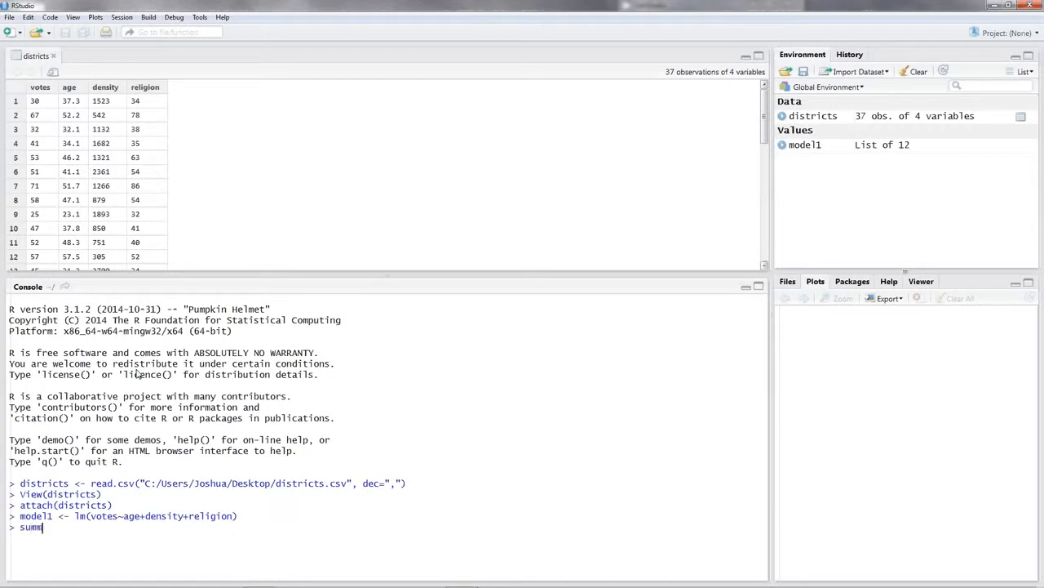
# Run summary(model1) and highlight its p-values in the console output
pyautogui.write('ary(')
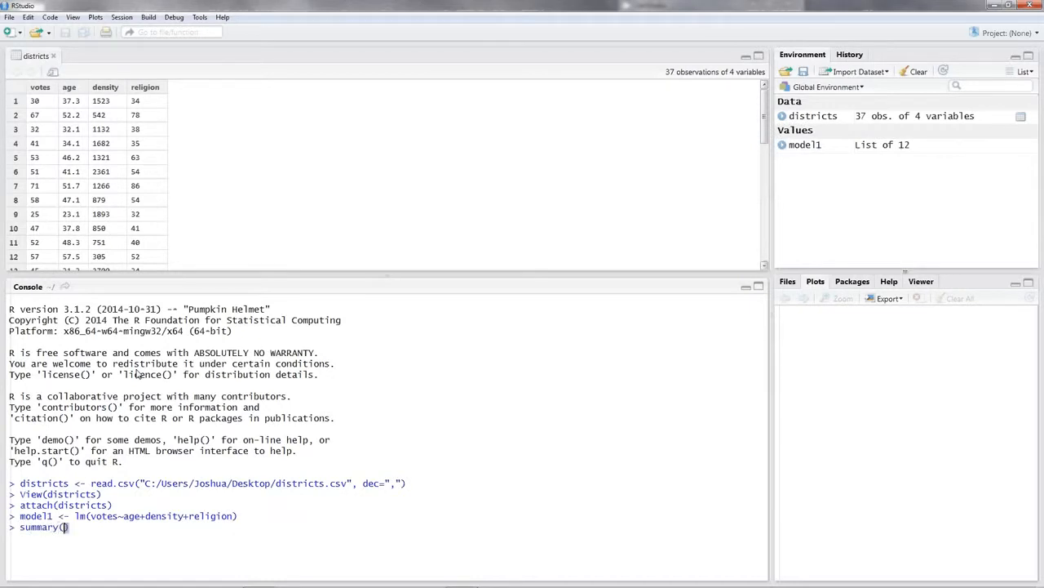
pyautogui.write('model1')
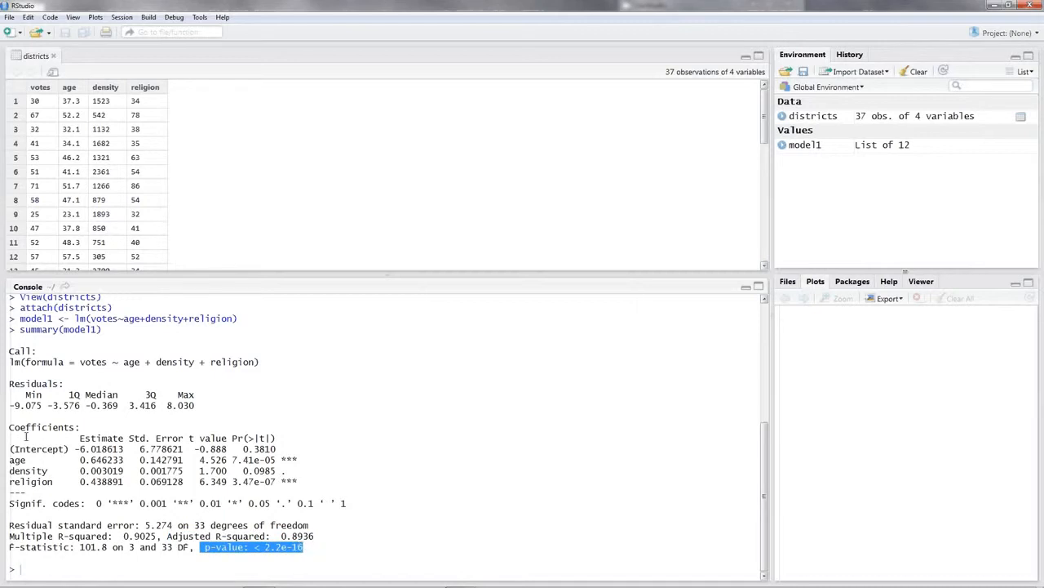
pyautogui.moveTo(8, 428); pyautogui.dragTo(313, 480)
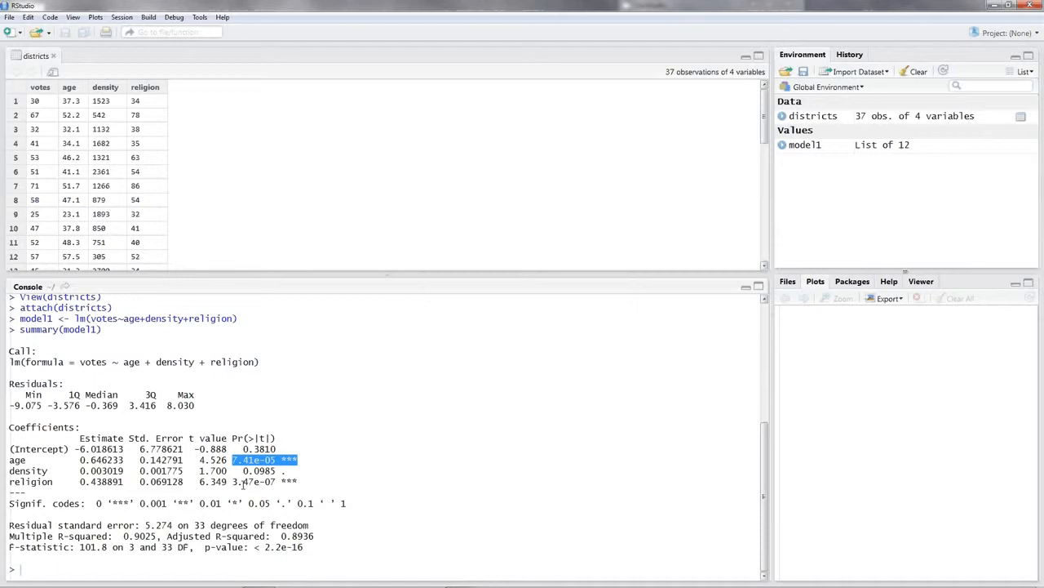
pyautogui.click(264, 480)
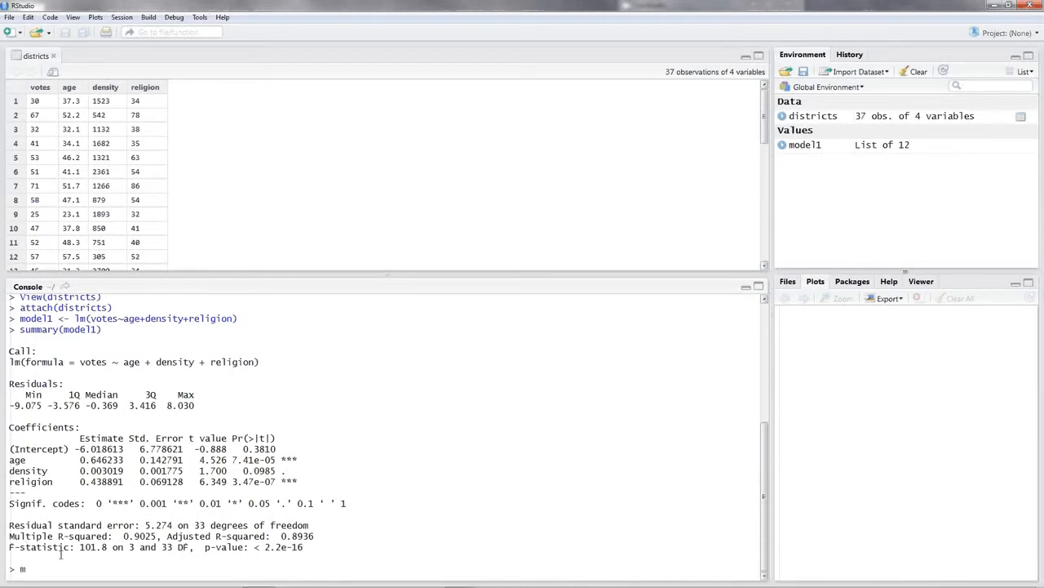
# Create model2 <- lm(votes~age+religion), dropping density
pyautogui.write('model2')
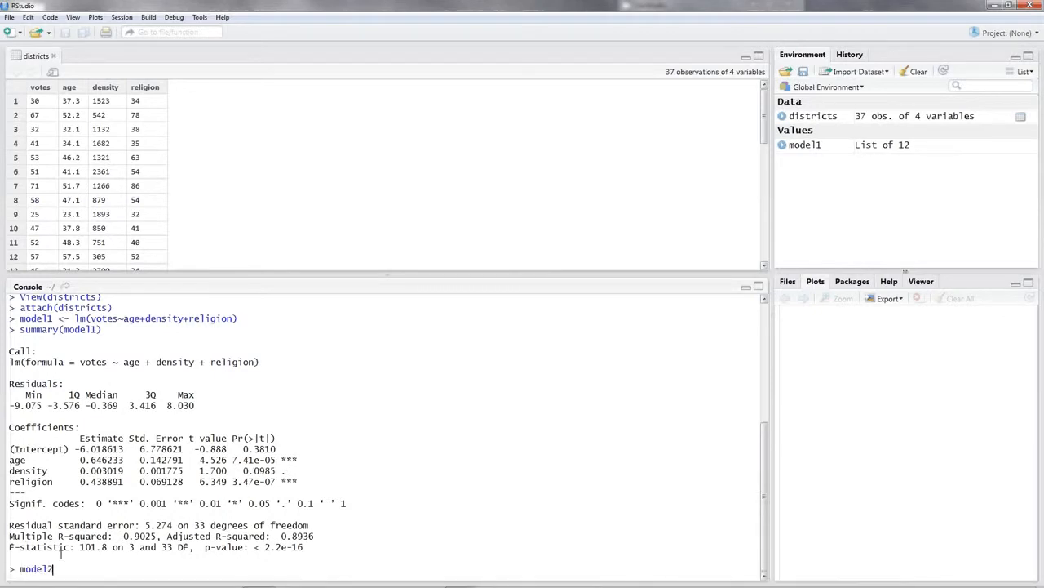
pyautogui.write('<-')
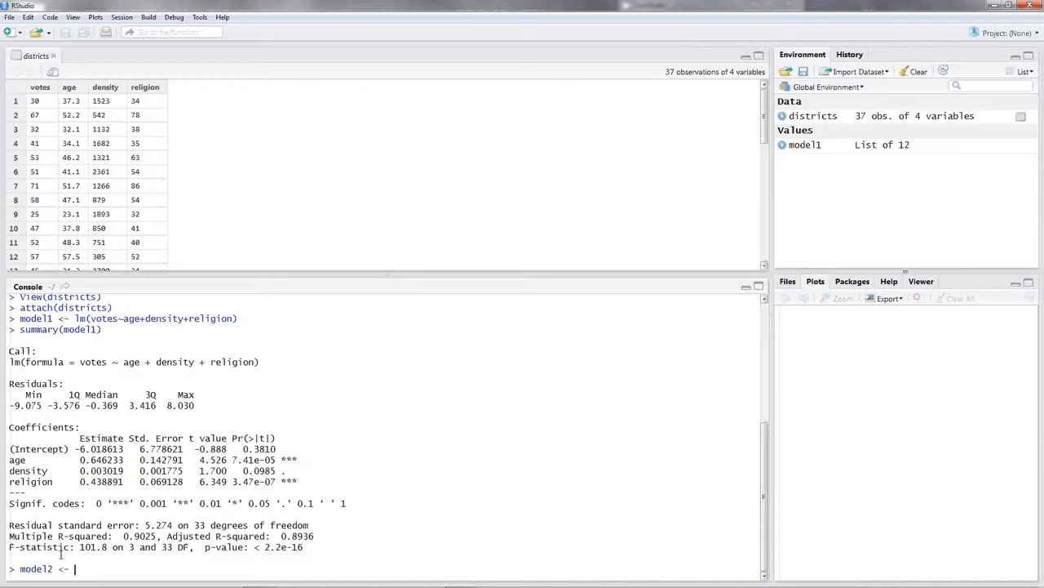
pyautogui.write('lm(')
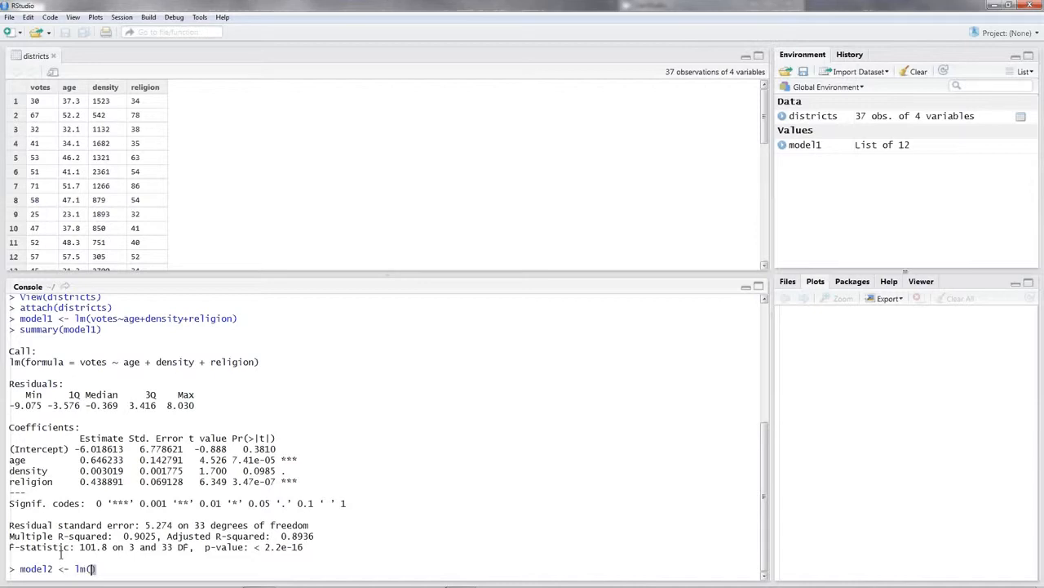
pyautogui.write('votes')
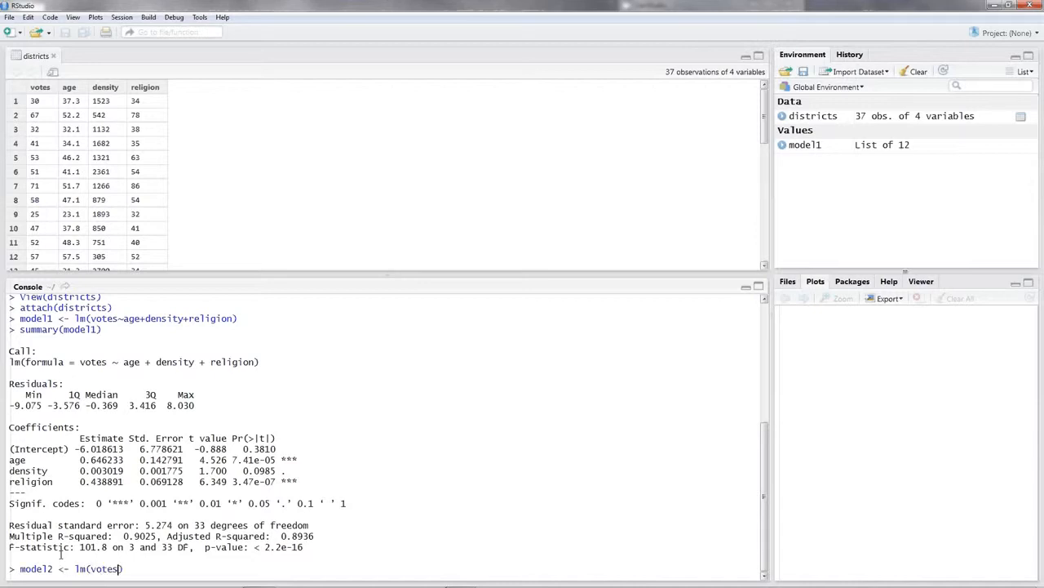
pyautogui.write('~')
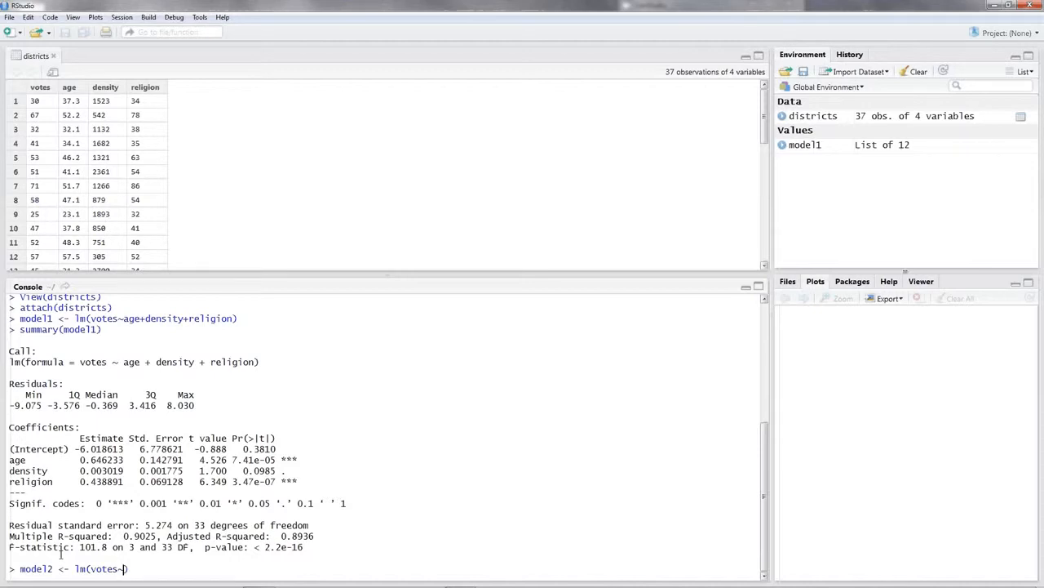
pyautogui.write('age')
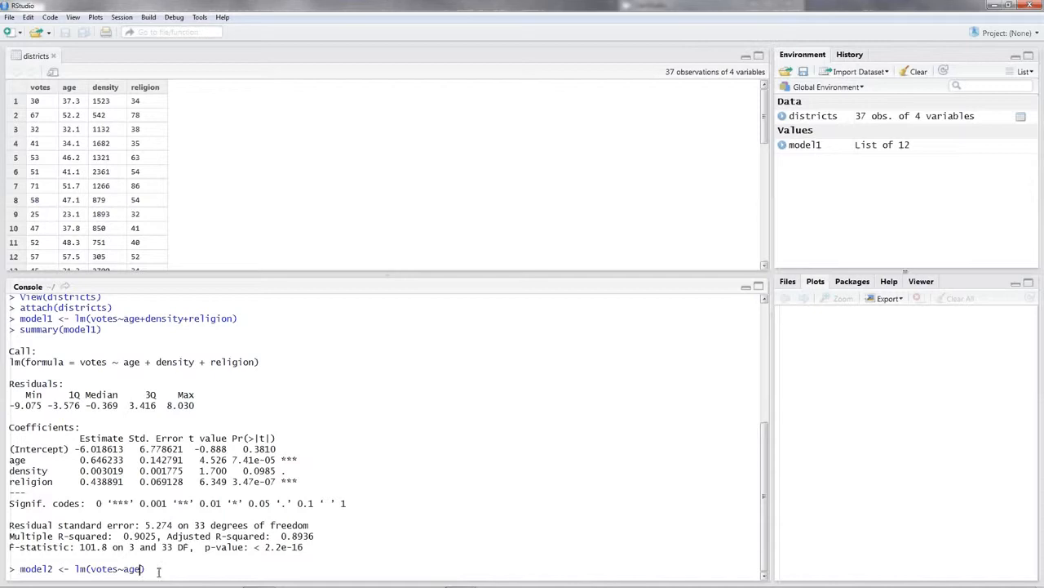
pyautogui.write('+re')
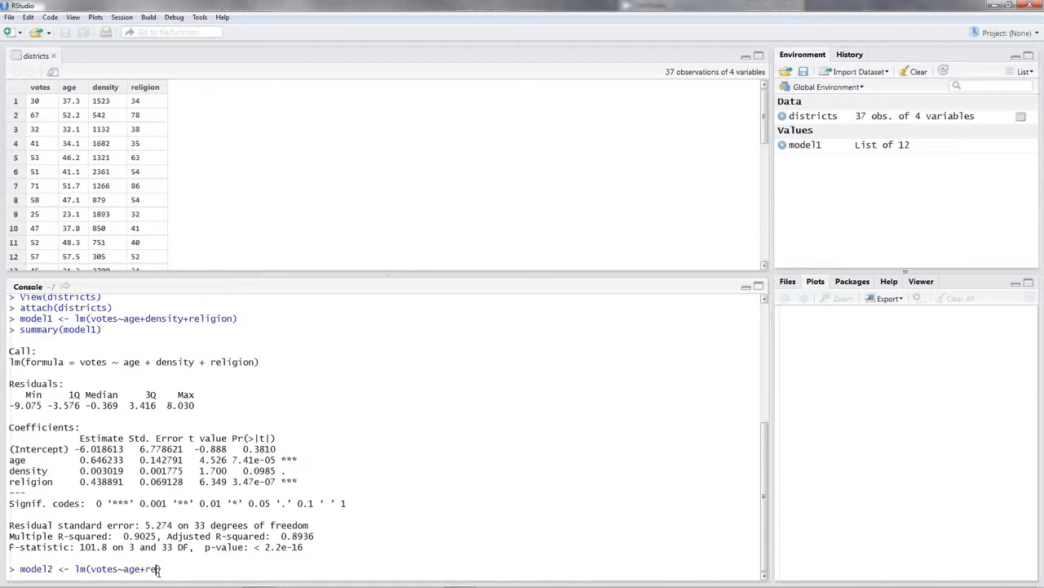
pyautogui.write('igion)')
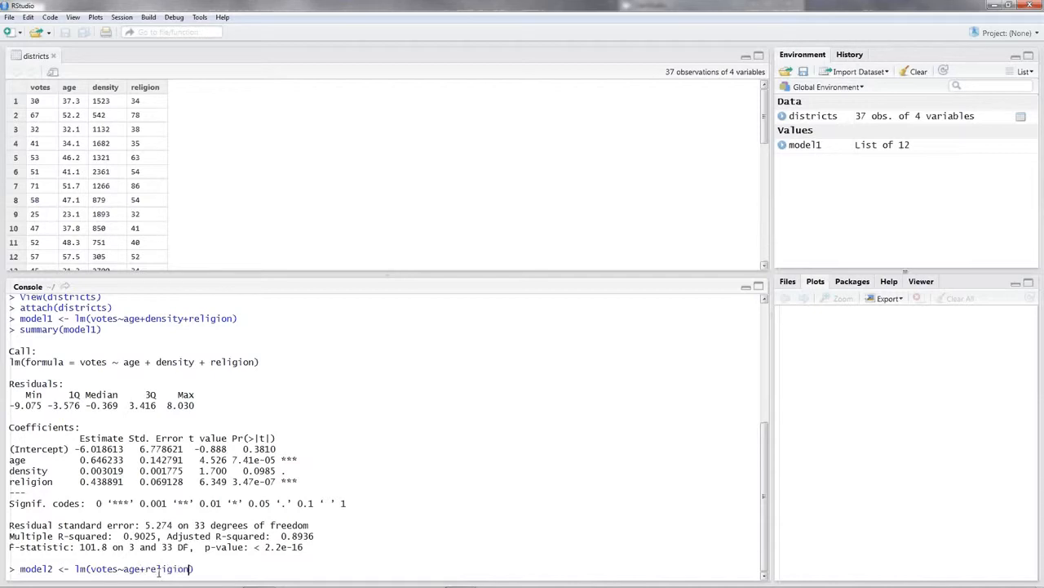
pyautogui.press('Return')
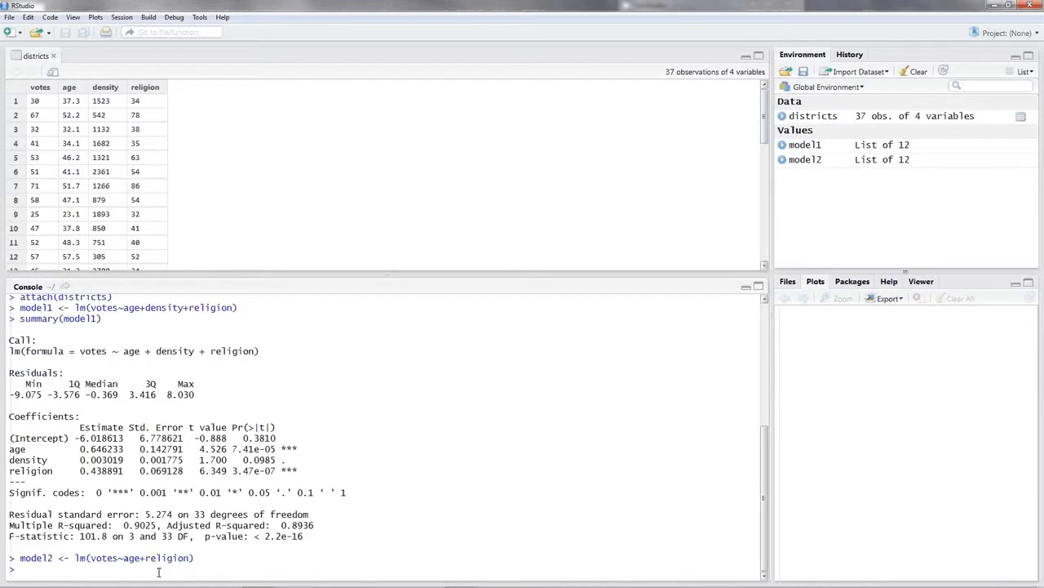
# Run summary(model2) to see the age and religion coefficients and R-squared 0.8939
pyautogui.write('summary(model')
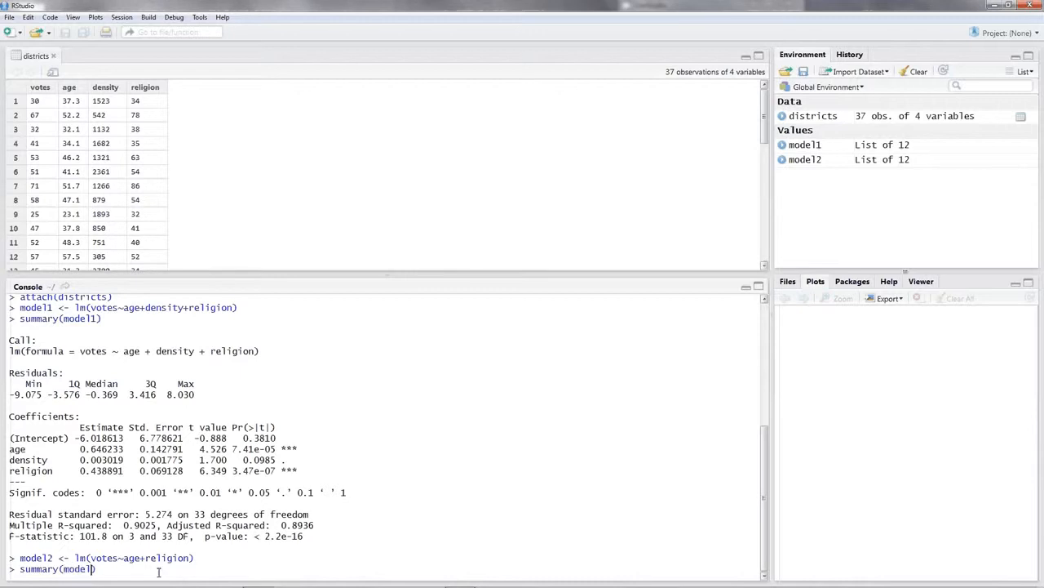
pyautogui.write('2')
pyautogui.press('Return')
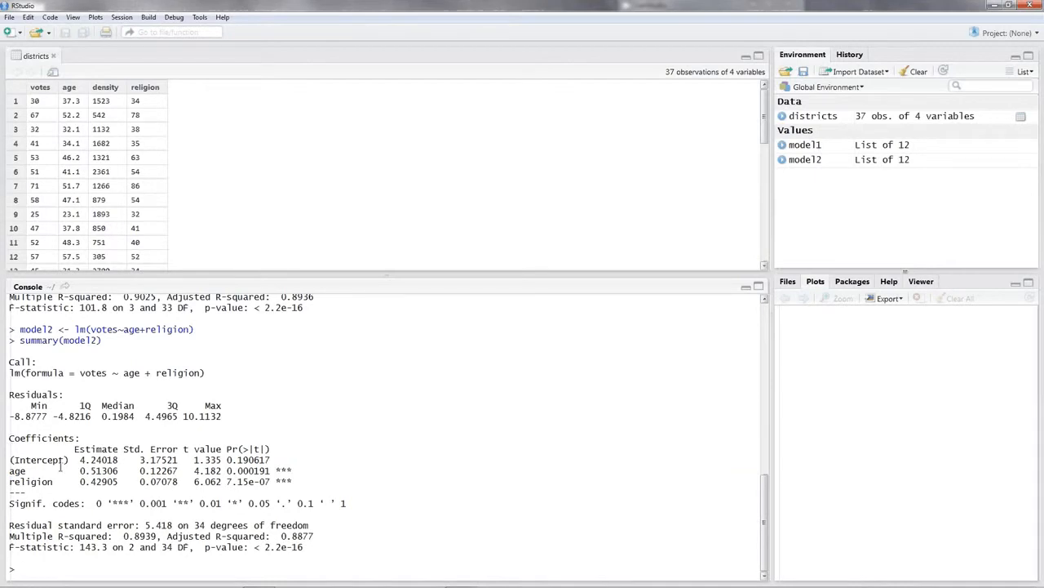
pyautogui.doubleClick(98, 470)
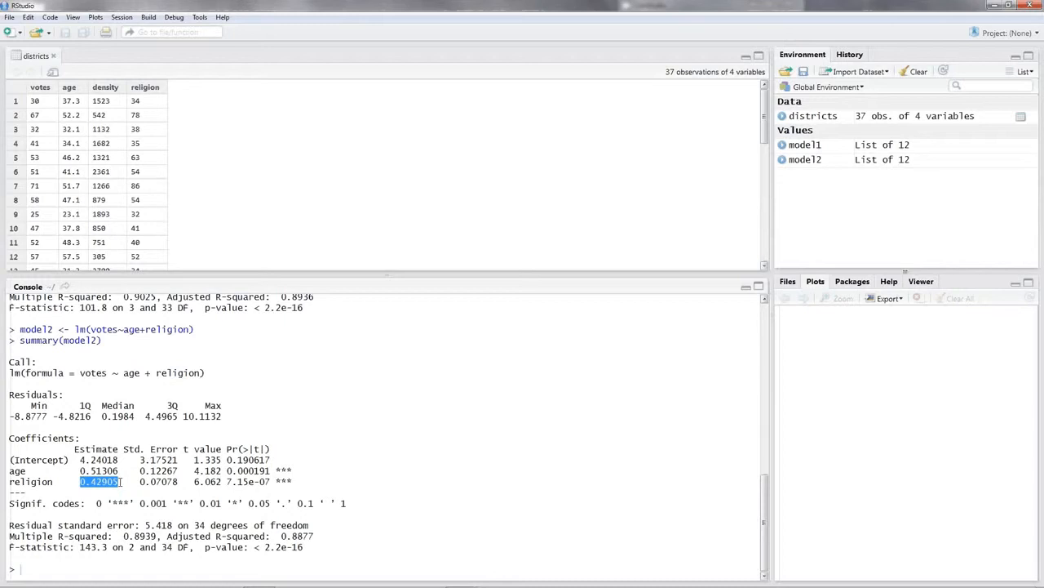
pyautogui.click(56, 568)
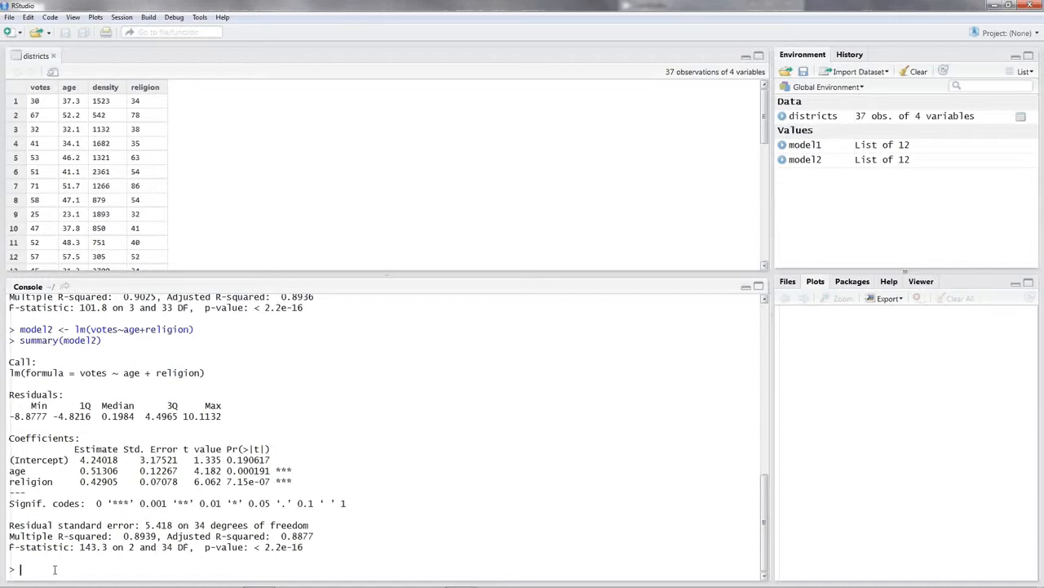
# Run cor(age, religion), returning a correlation of 0.8162439
pyautogui.write('cor(')
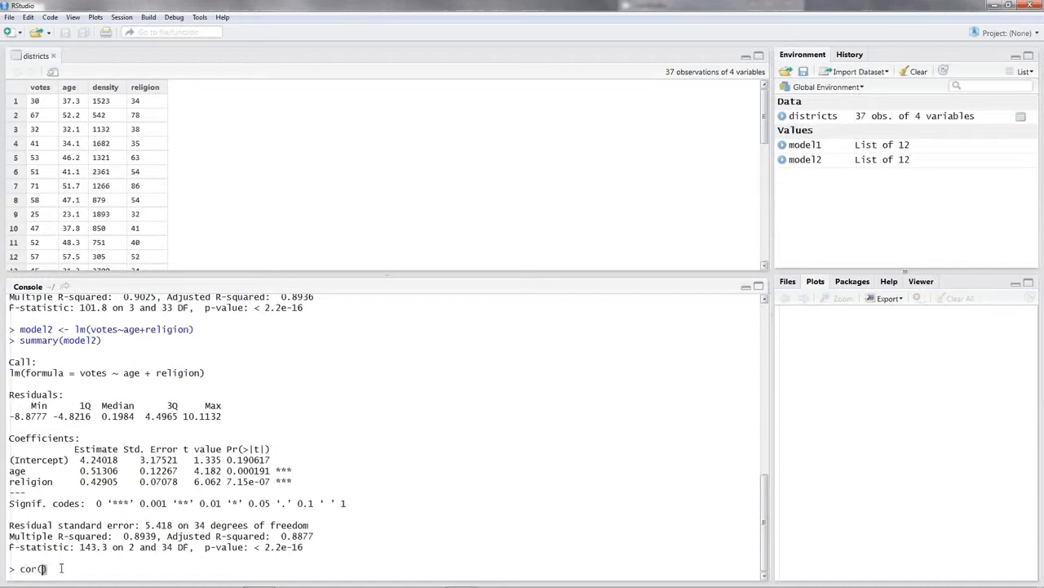
pyautogui.write('age, re')
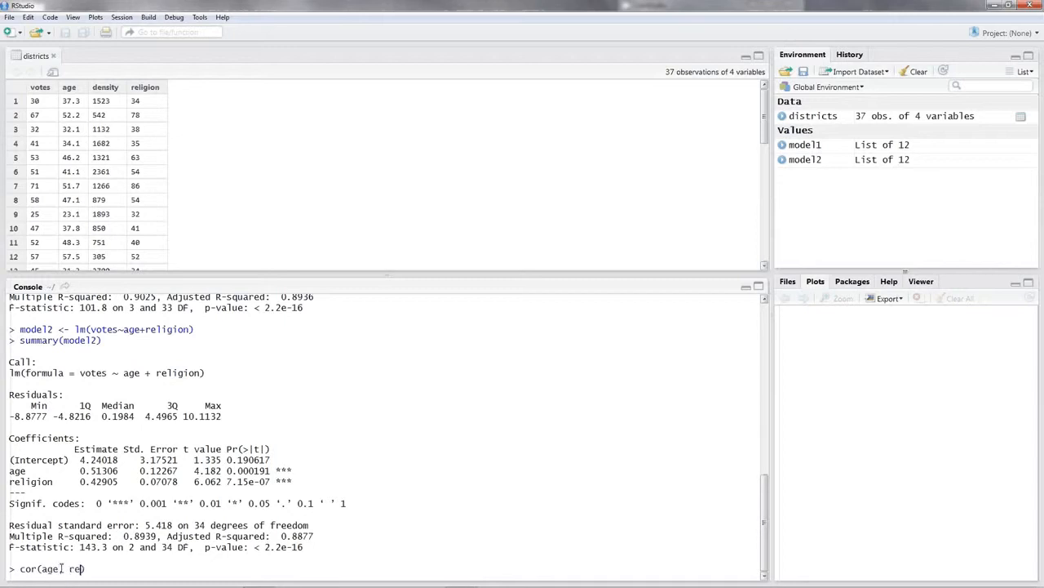
pyautogui.write('igion)')
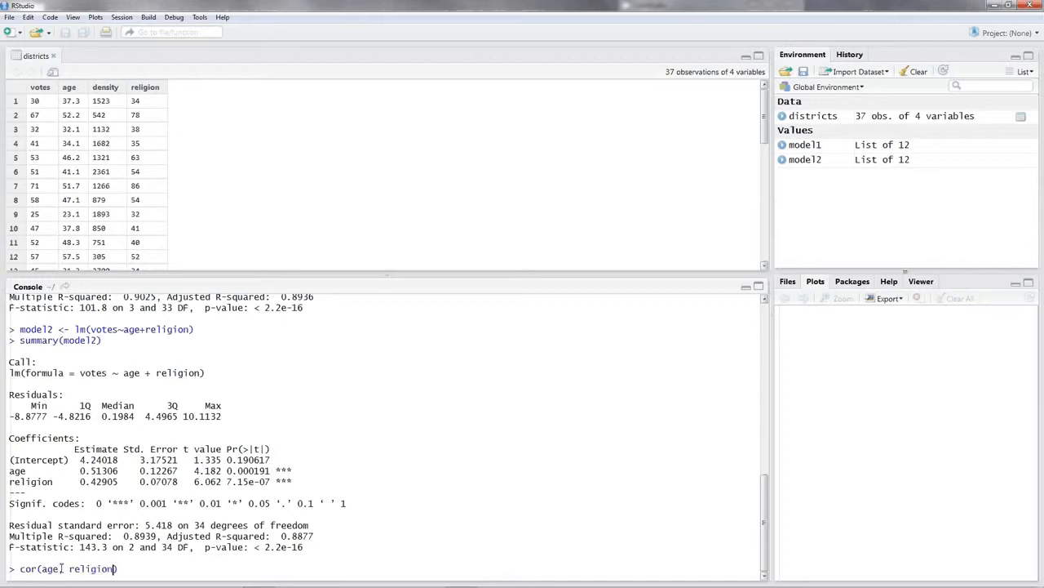
pyautogui.press('Return')
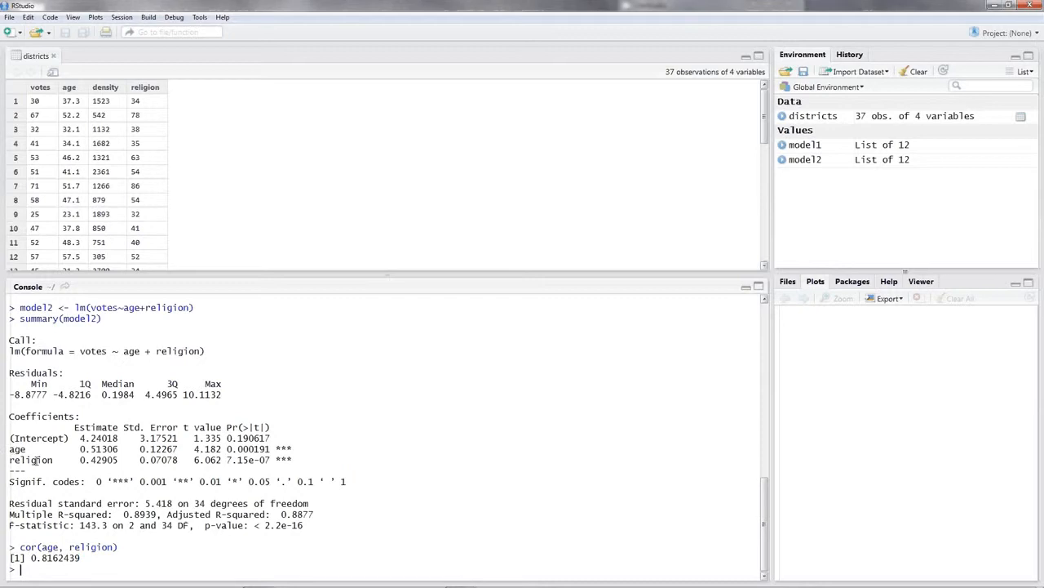
pyautogui.doubleClick(52, 558)
pyautogui.write('model3')
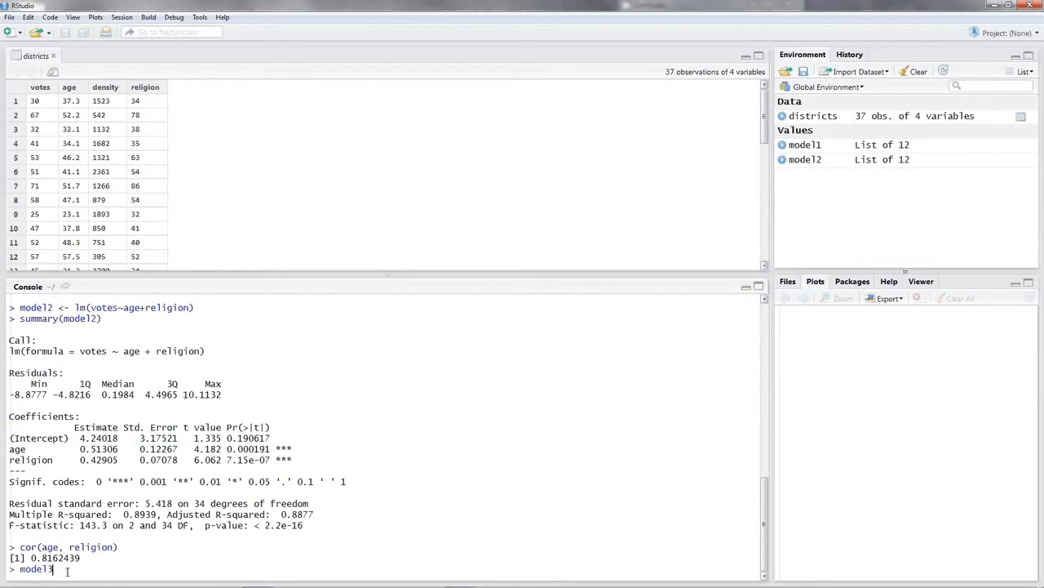
# Create model3 <- lm(votes~age), regressing votes on age alone
pyautogui.write('<-')
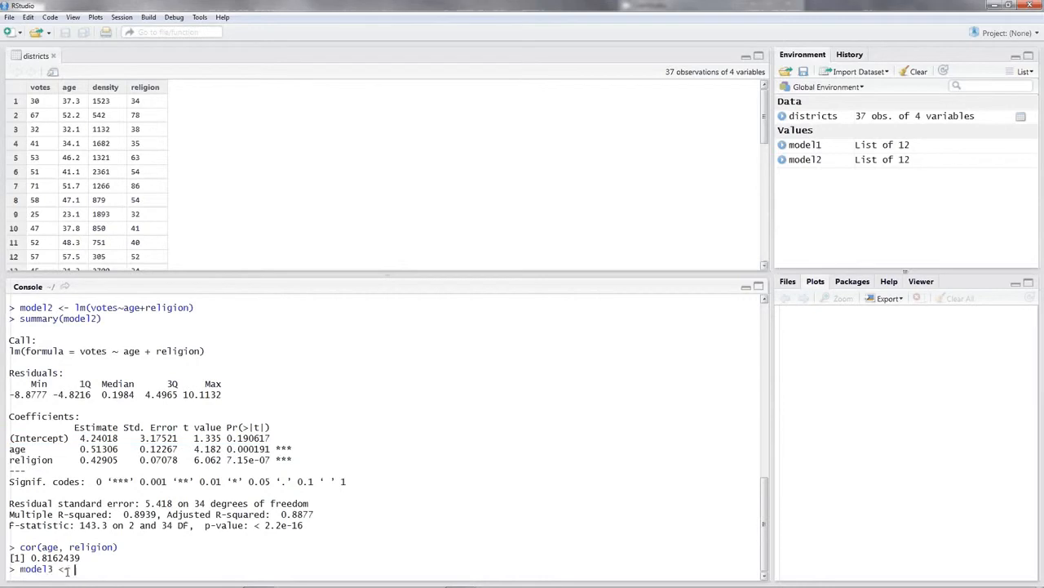
pyautogui.write('lm(')
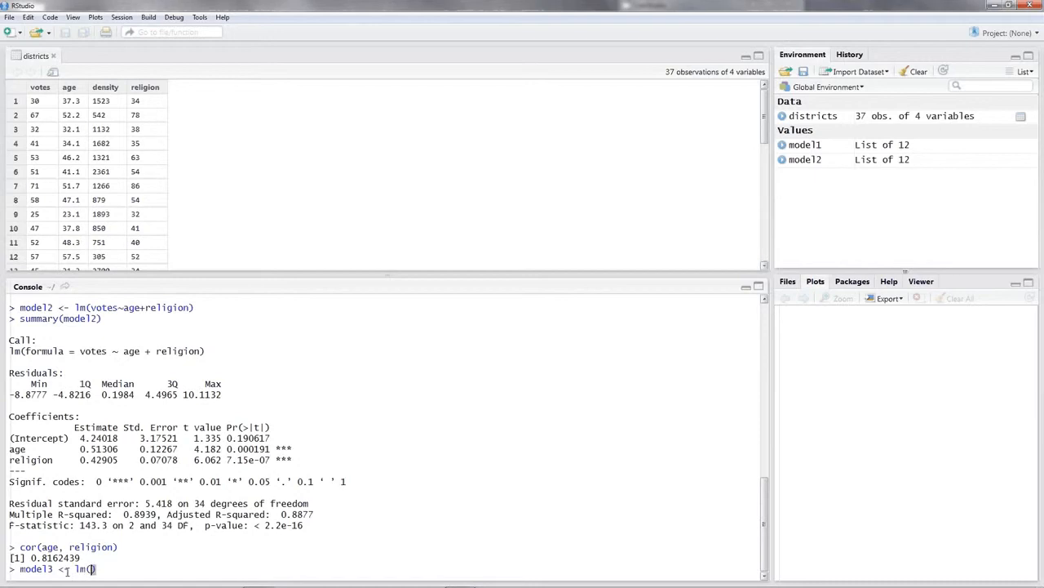
pyautogui.write('votes')
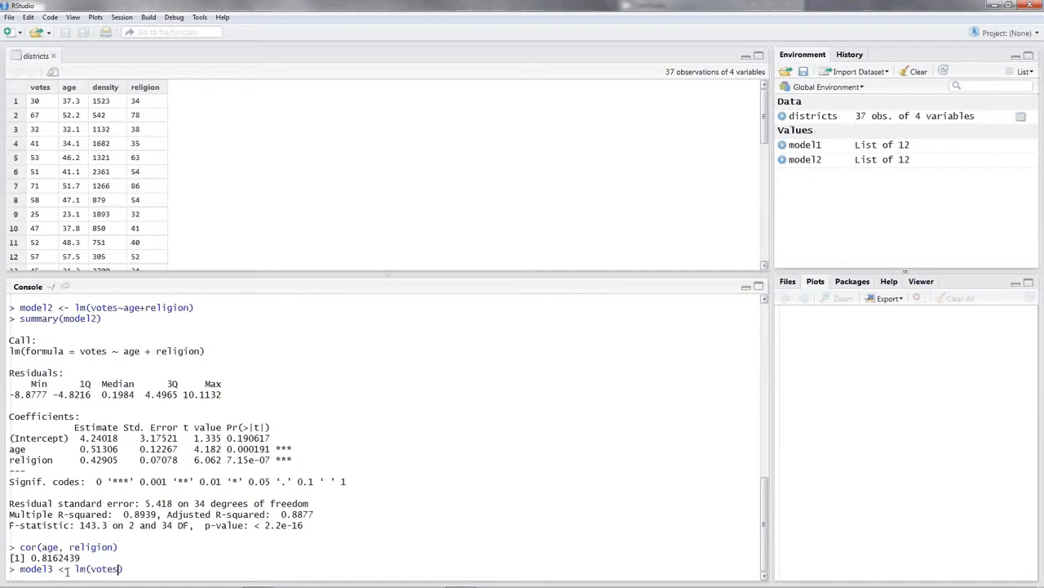
pyautogui.write('~')
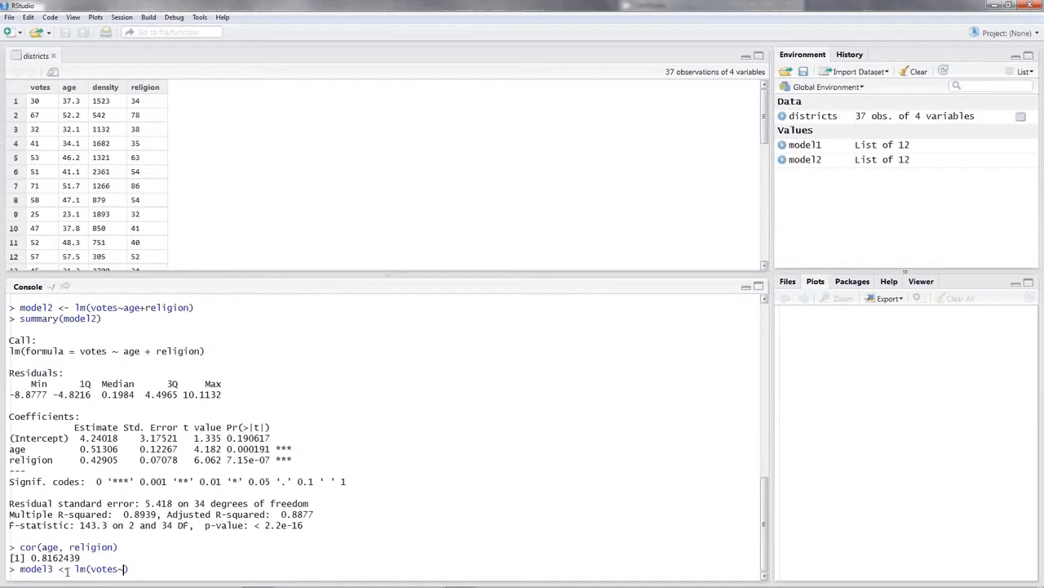
pyautogui.press('Return')
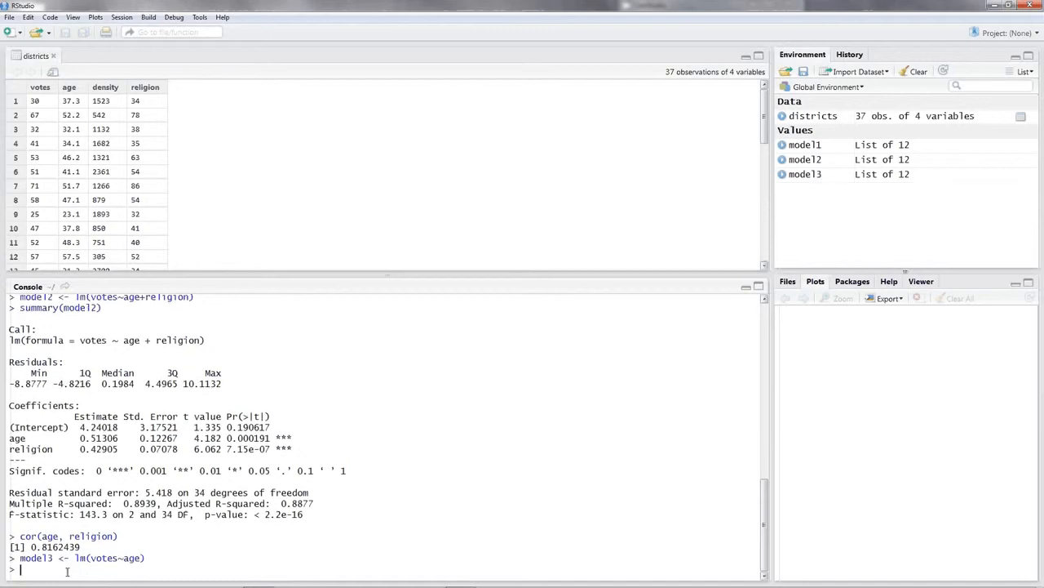
# Run summary(model3) to display its results
pyautogui.write('summary')
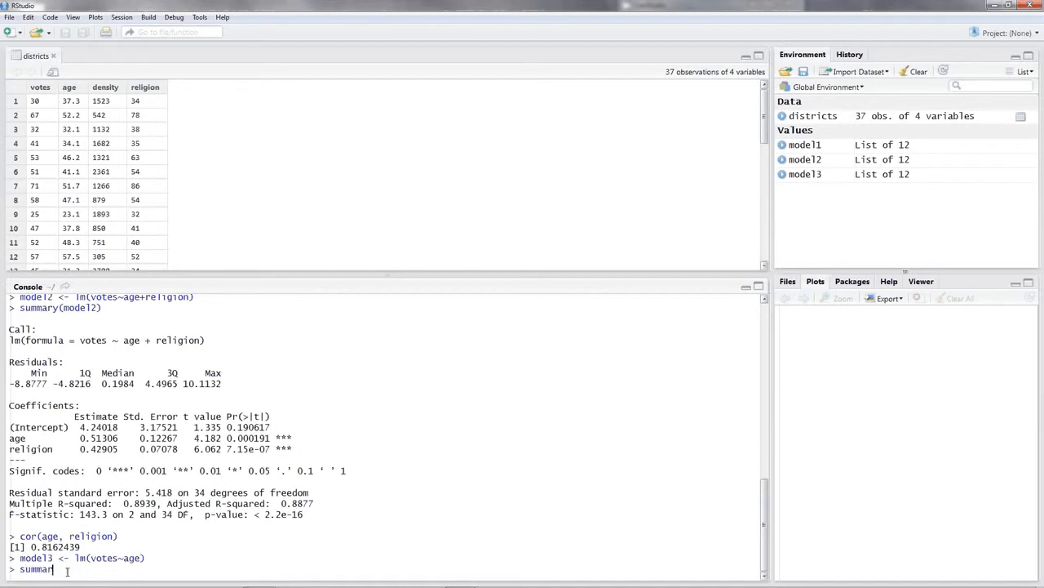
pyautogui.write('(mo')
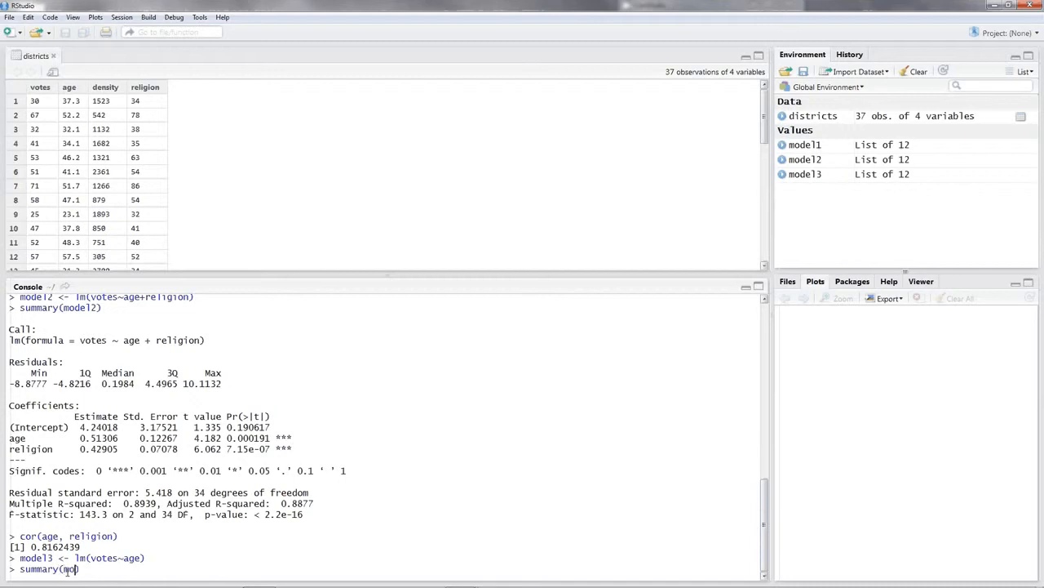
pyautogui.write('del3')
pyautogui.press('Return')
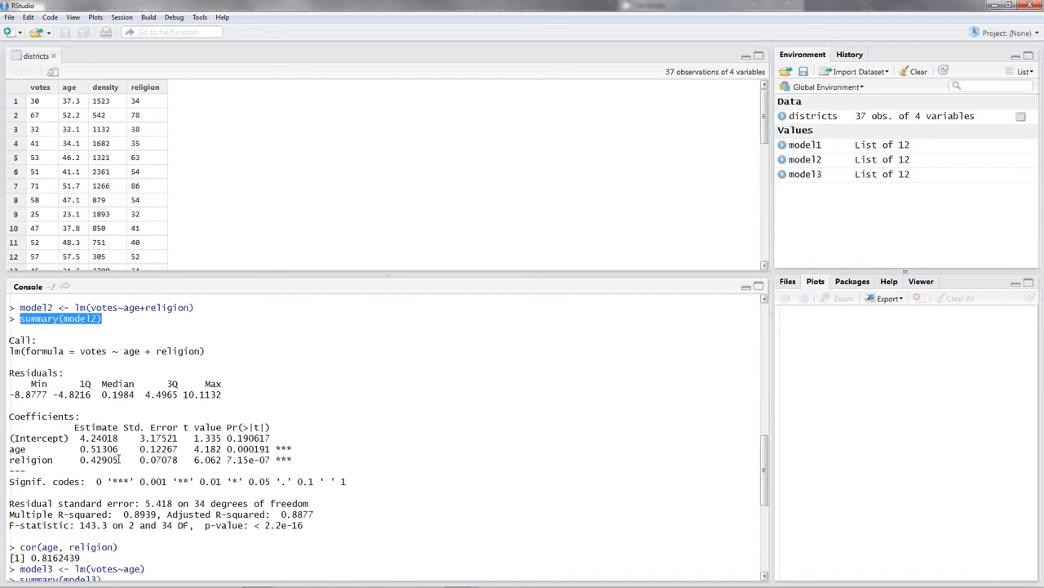
pyautogui.moveTo(158, 421)
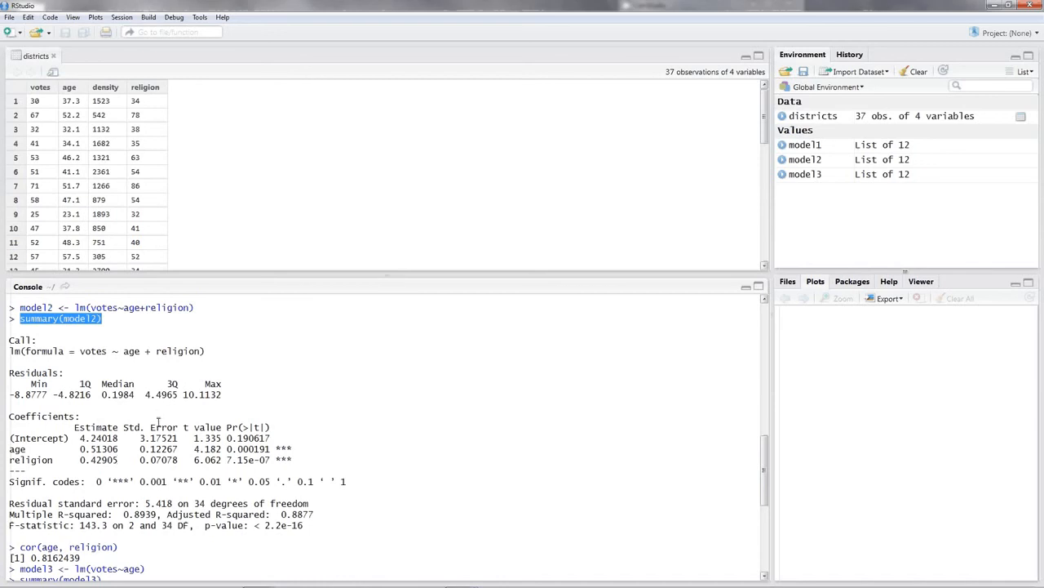
pyautogui.moveTo(158, 421)
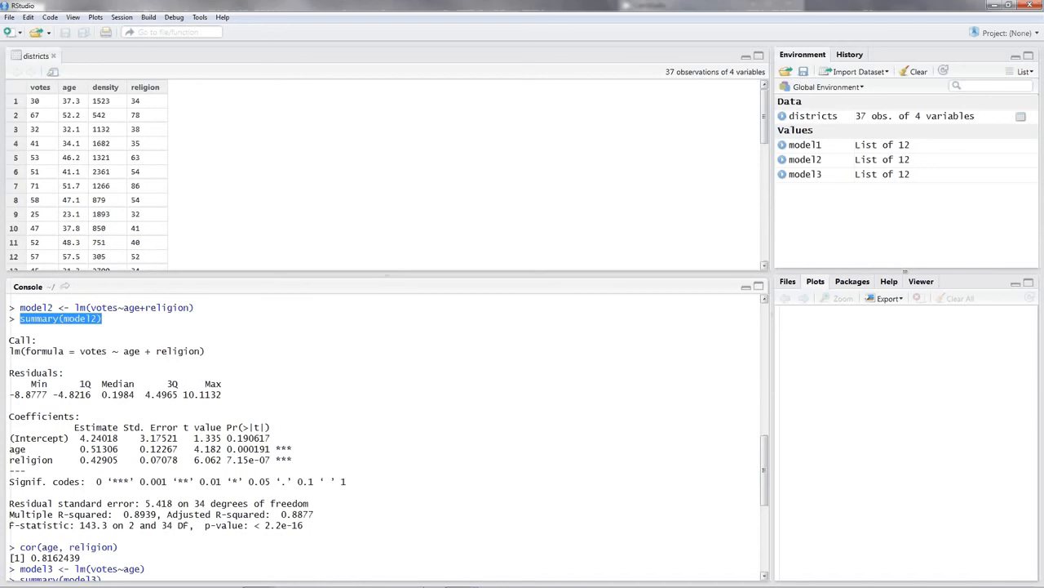